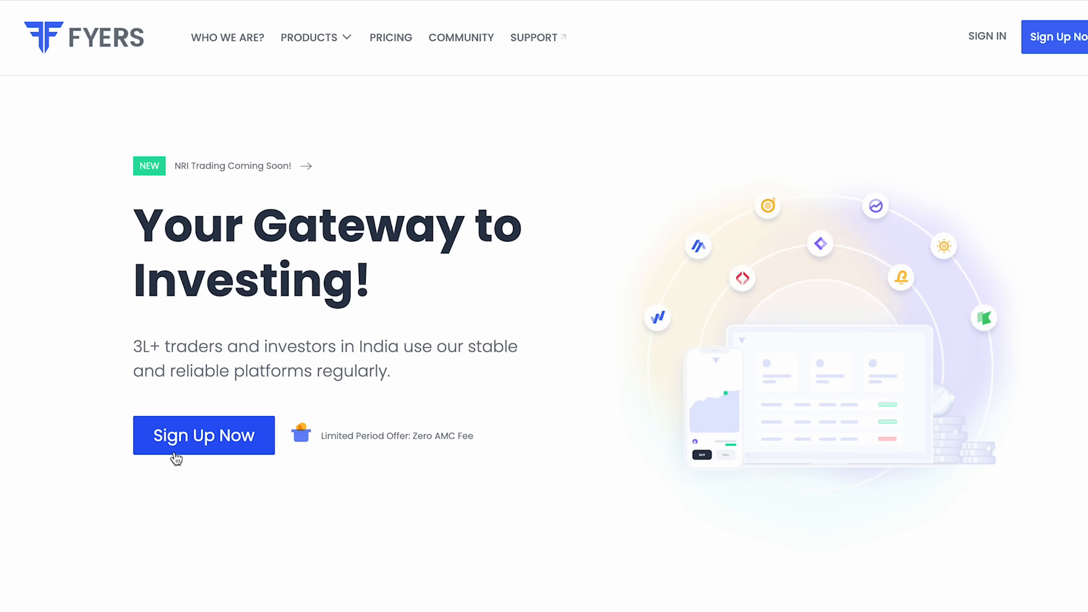
Start a new FYERS signup and request the OTP for the entered mobile number.
click(204, 435)
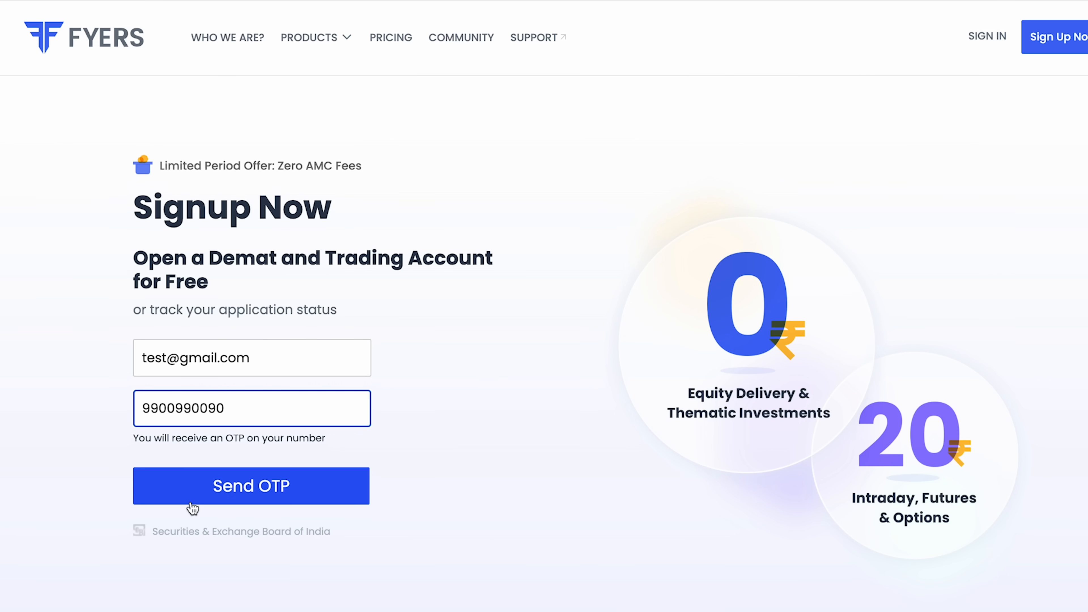
click(251, 485)
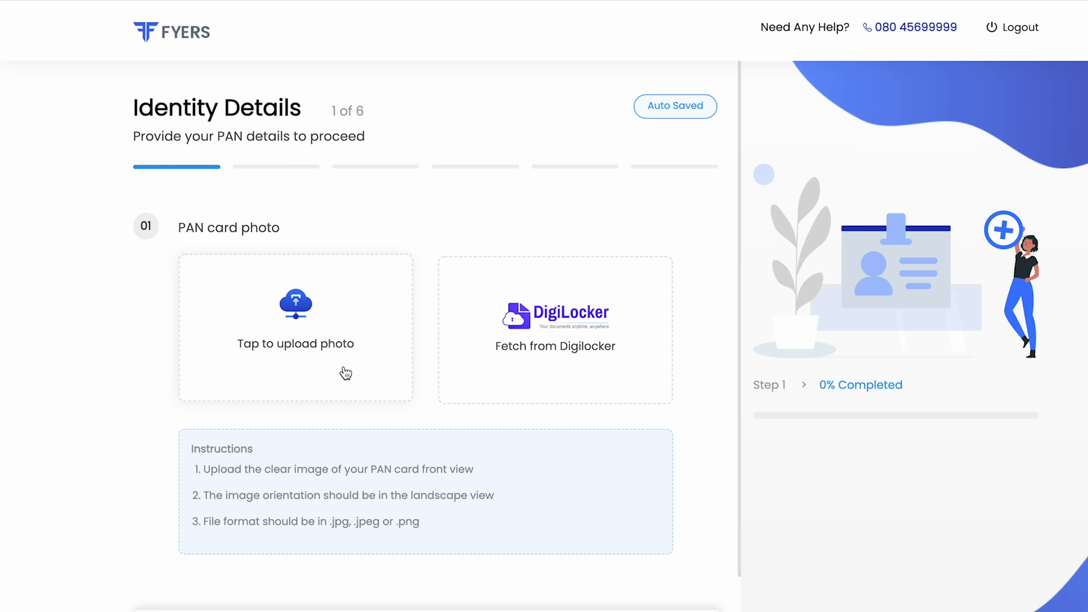
Upload the PAN card photo for the Identity Details step.
click(295, 328)
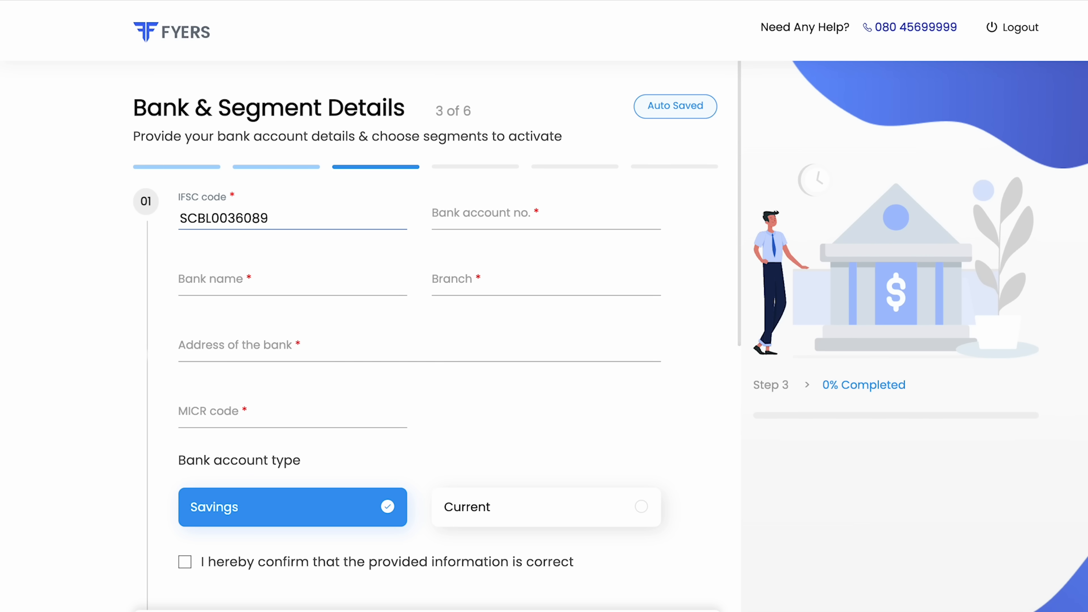
Enter the Standard Chartered account number and confirm the bank information is correct.
click(545, 218)
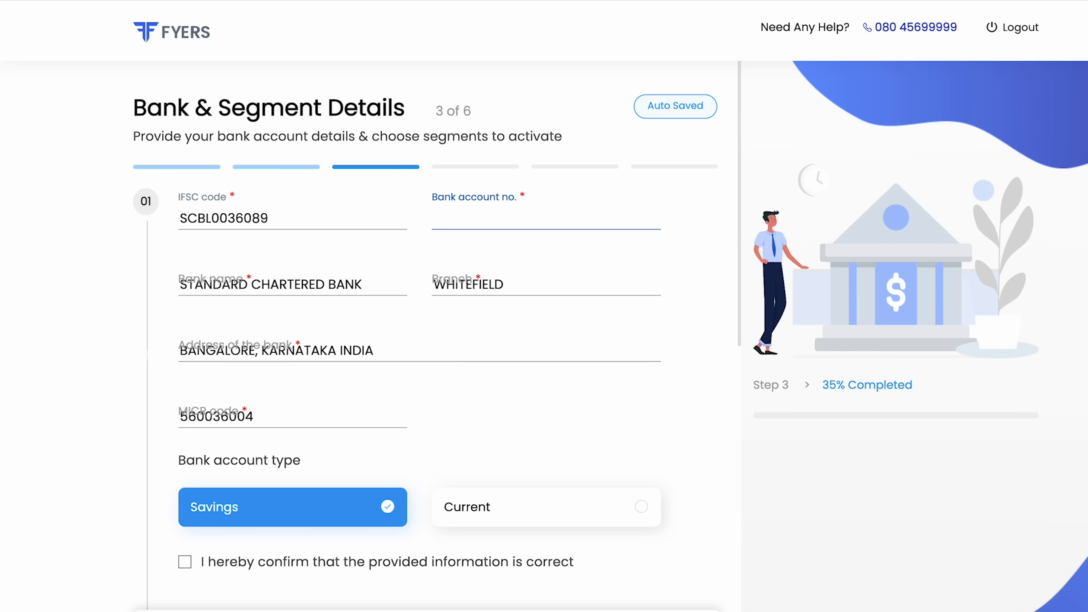
click(185, 562)
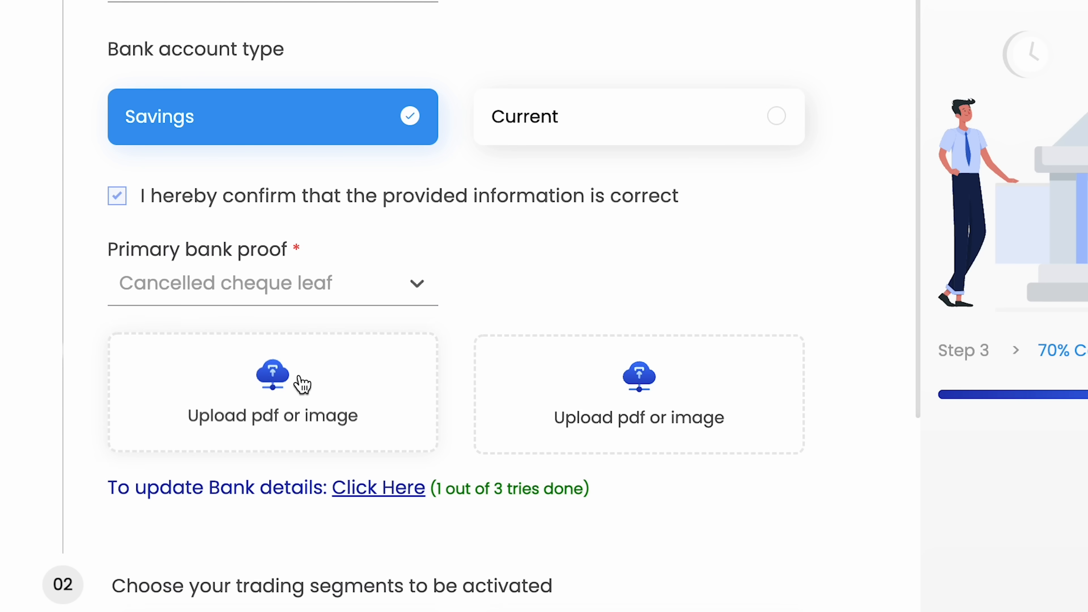
mouse_move(437, 269)
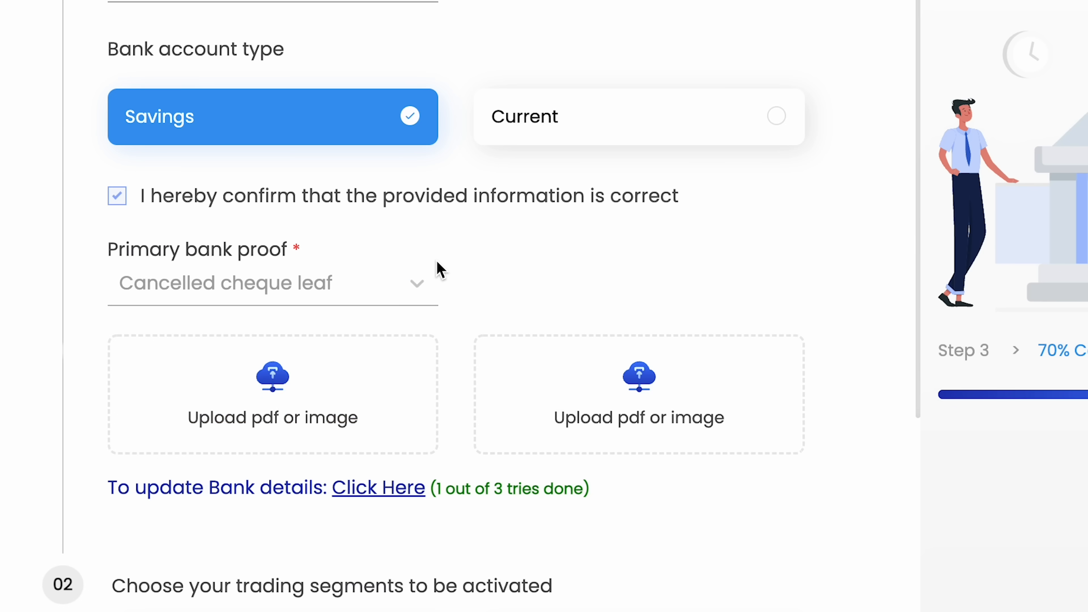
scroll(down, 3)
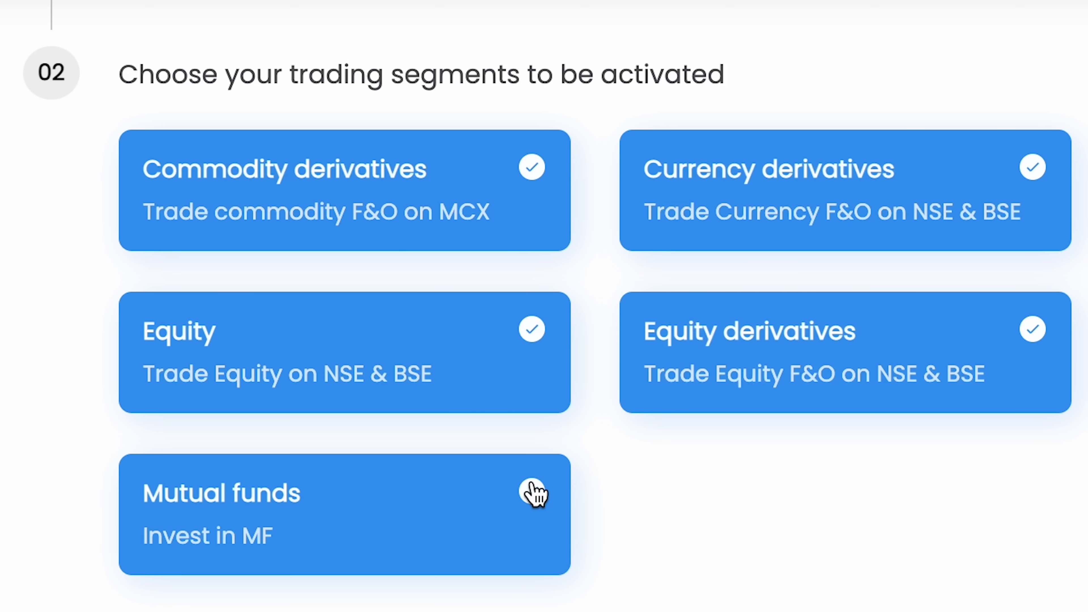
Add Mutual funds to segments, attach the latest 6‑month bank statement as financial proof, and continue.
click(532, 491)
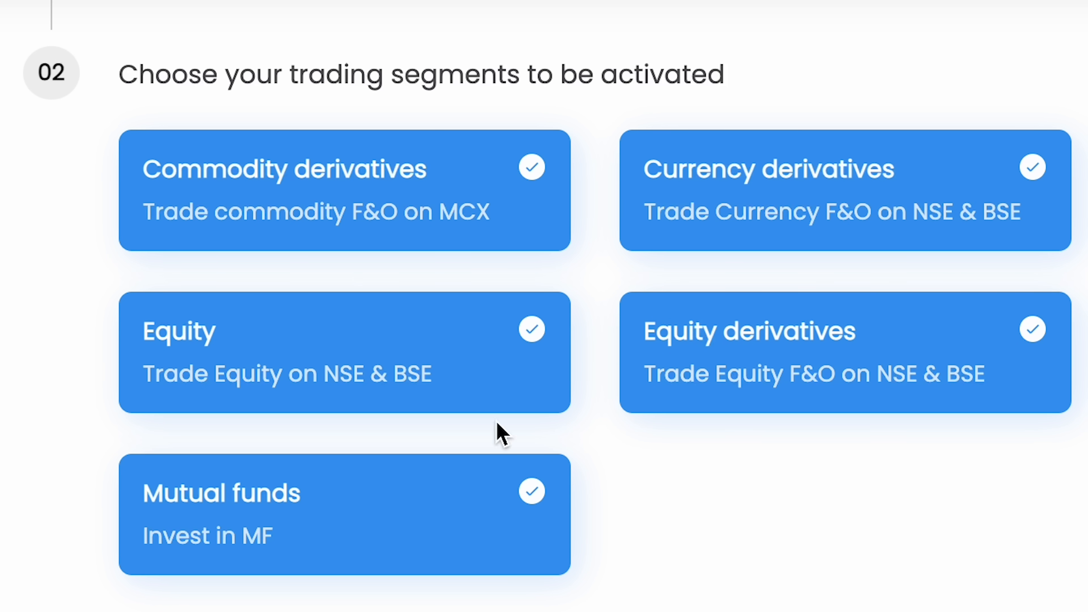
click(309, 364)
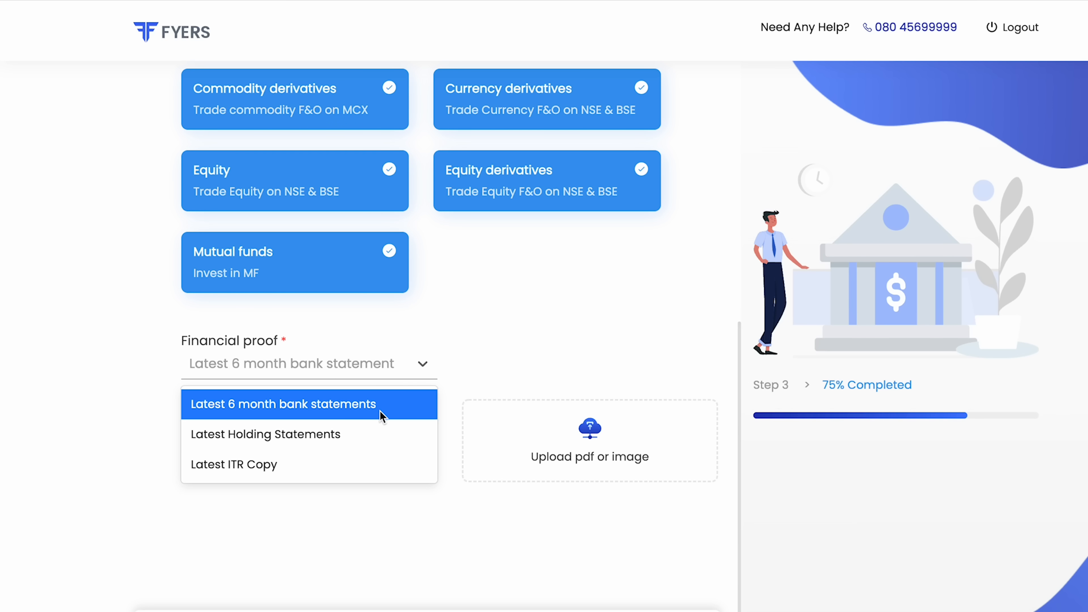
click(282, 404)
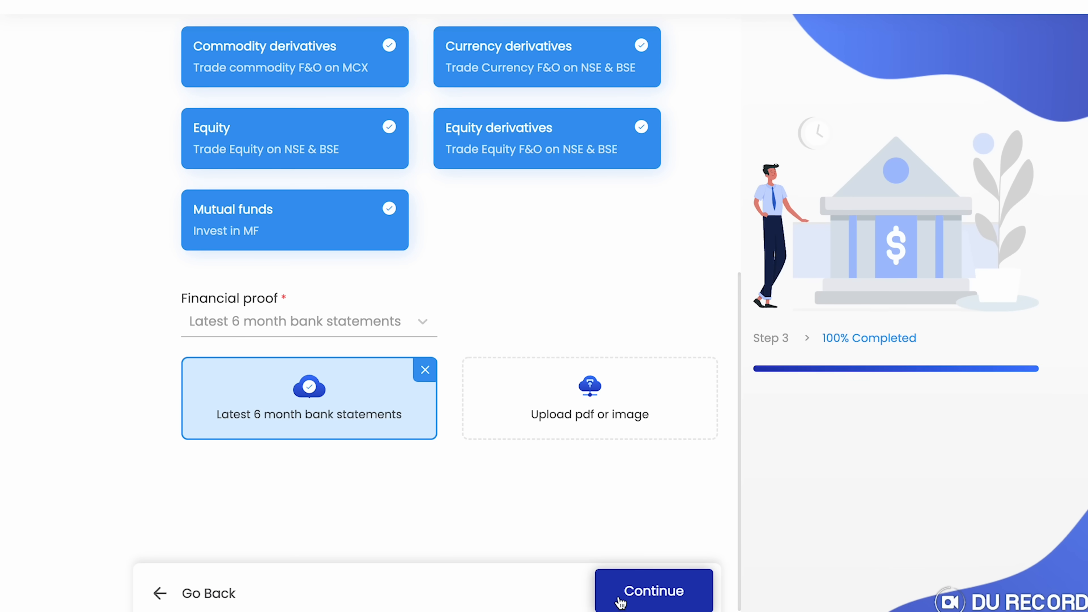
click(653, 590)
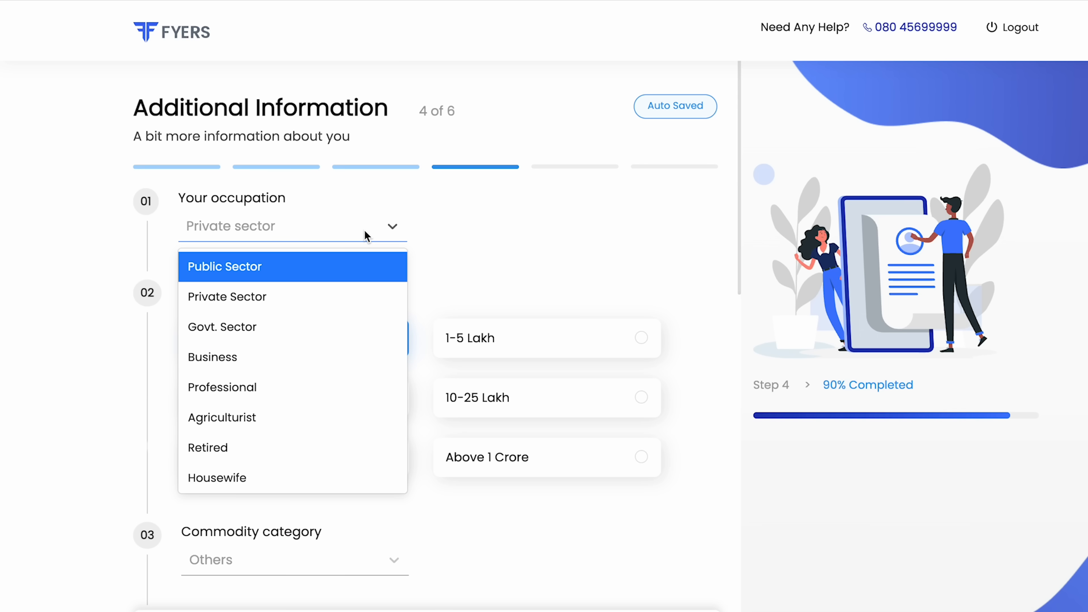
Set annual income to 10-25 Lakh on the Additional Information step.
click(547, 398)
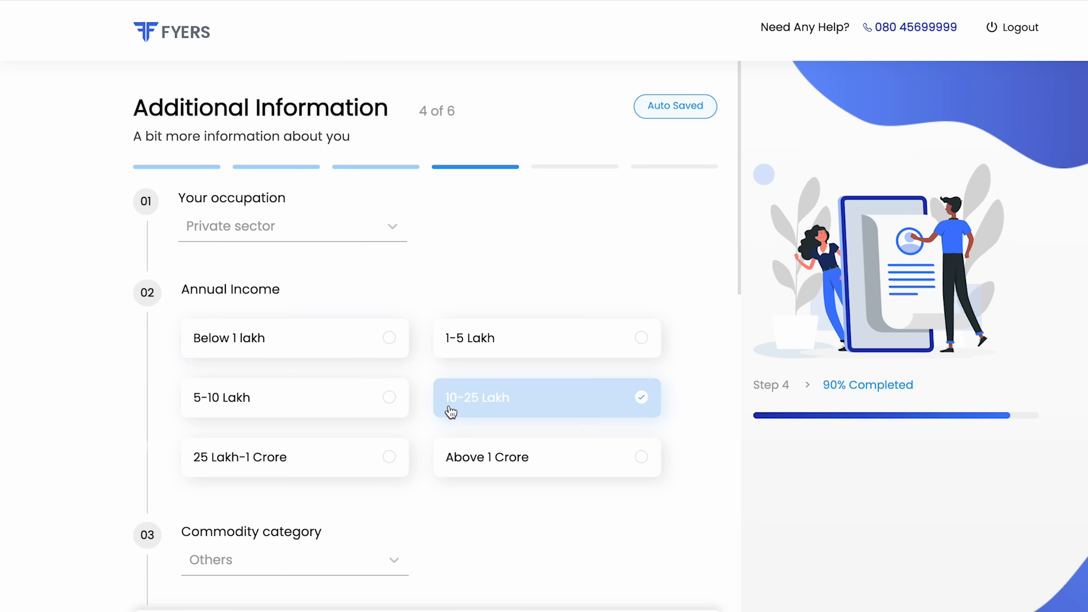
scroll(down, 3)
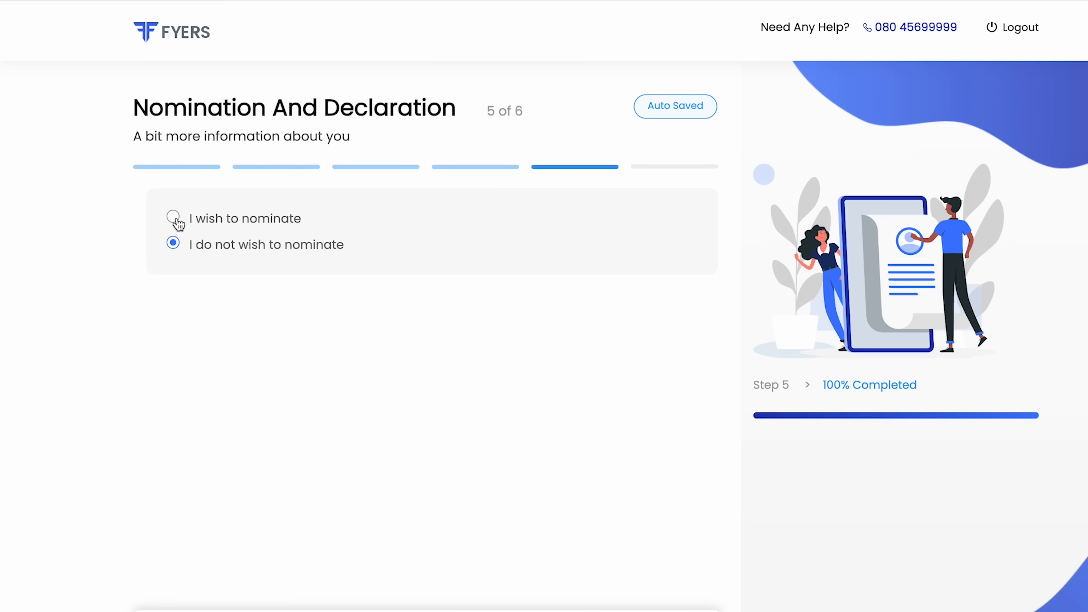
Choose 'I do not wish to nominate' on the Nomination And Declaration step.
click(173, 217)
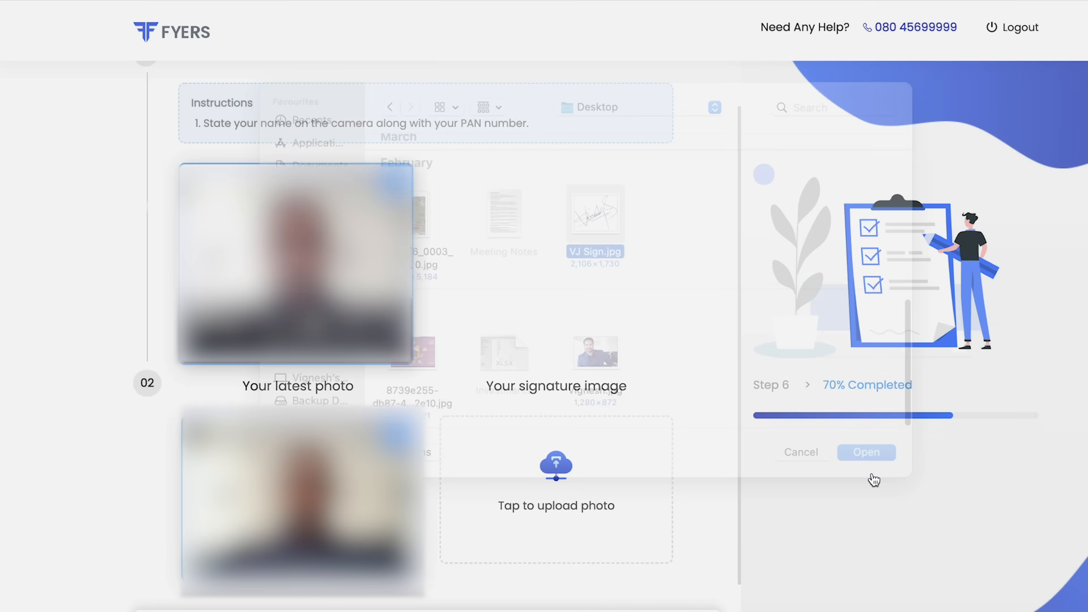
Upload the signature image, proceed to e-sign and acknowledge the email verification notice.
click(865, 451)
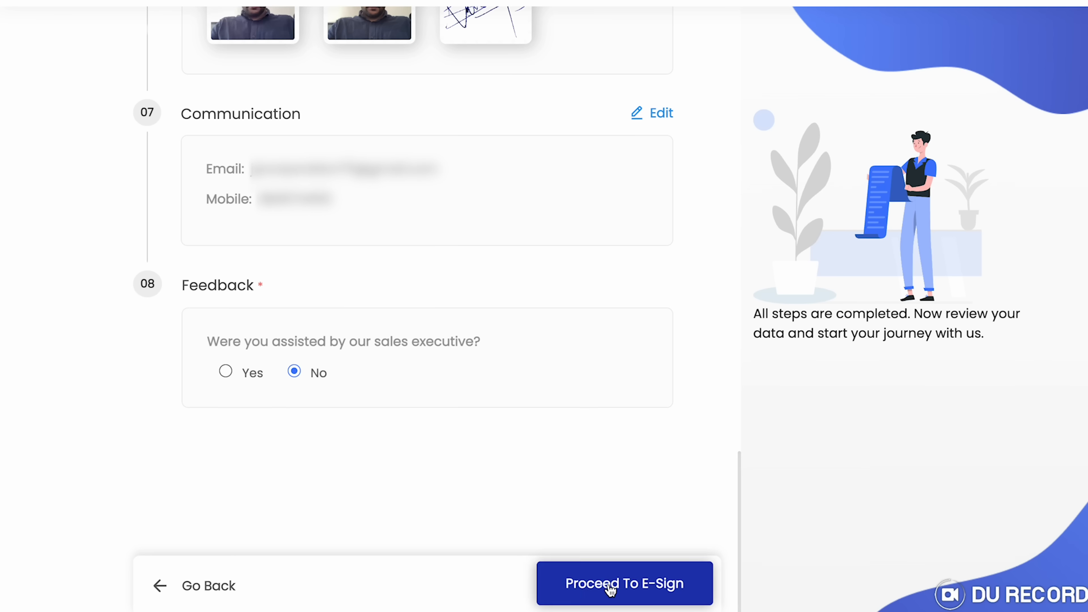
click(623, 583)
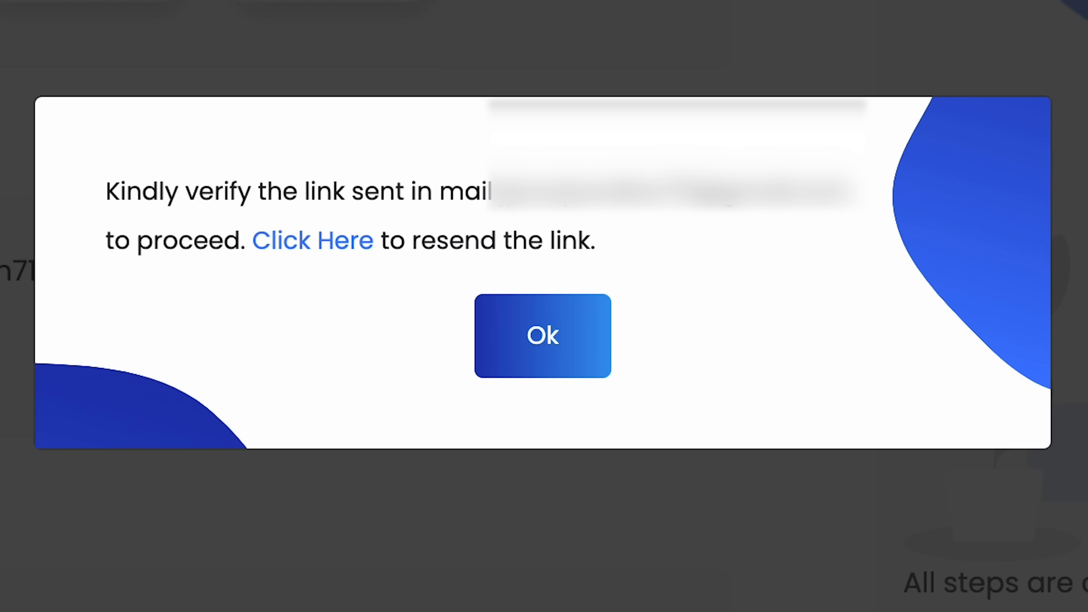
click(542, 336)
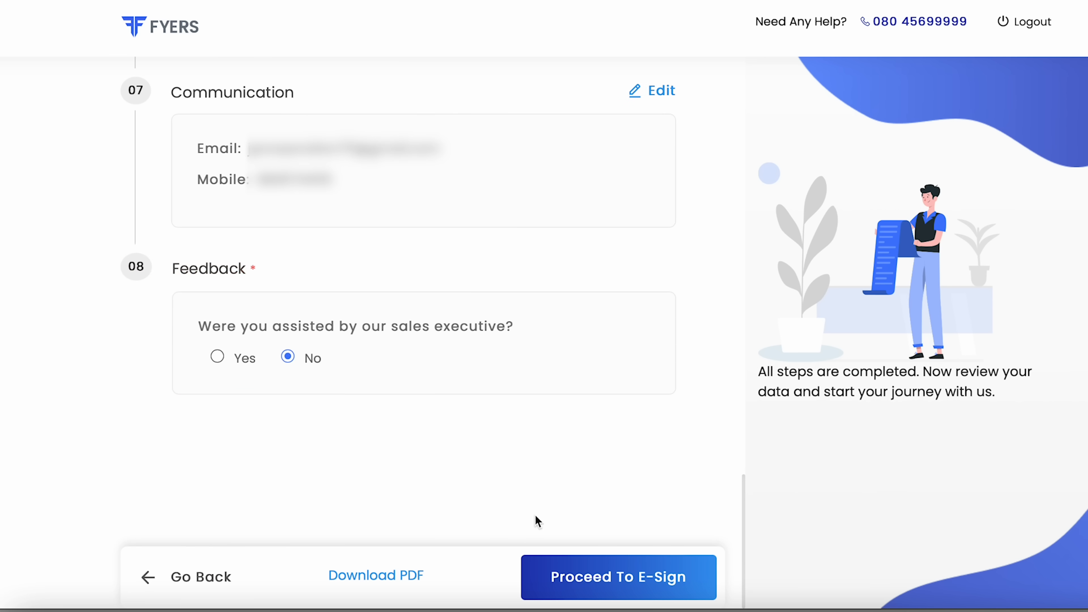
Proceed to e-sign again, accept the terms and sign the form via NSDL Aadhaar.
click(618, 577)
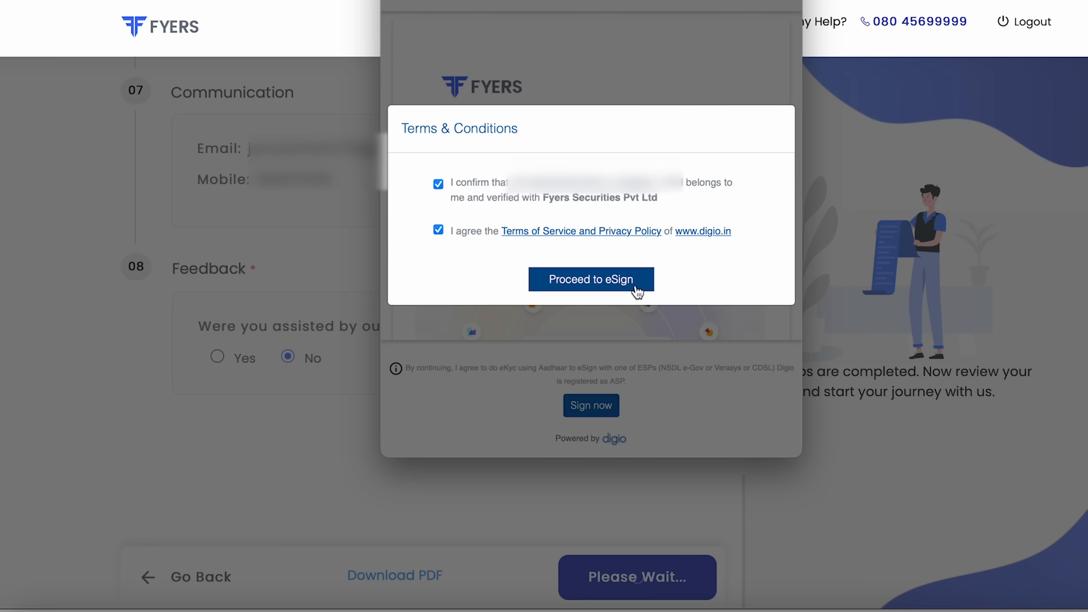
click(591, 279)
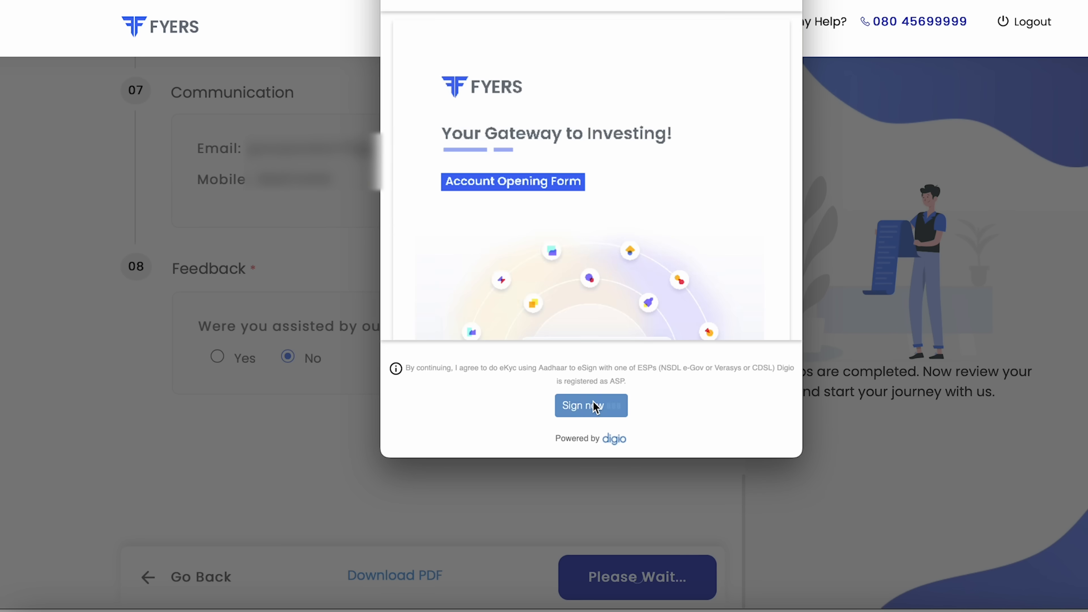
click(591, 405)
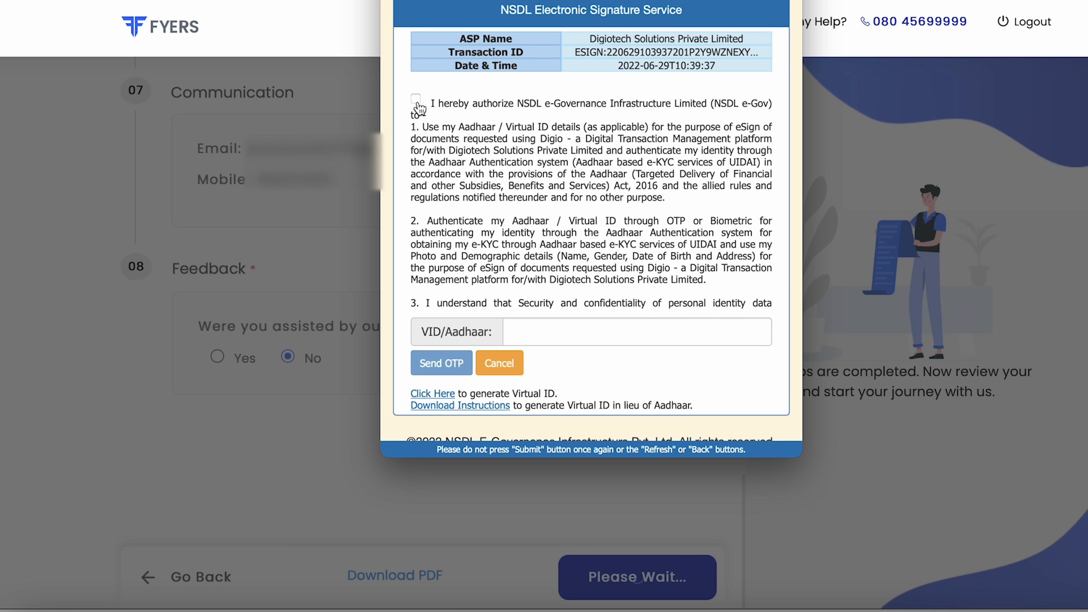